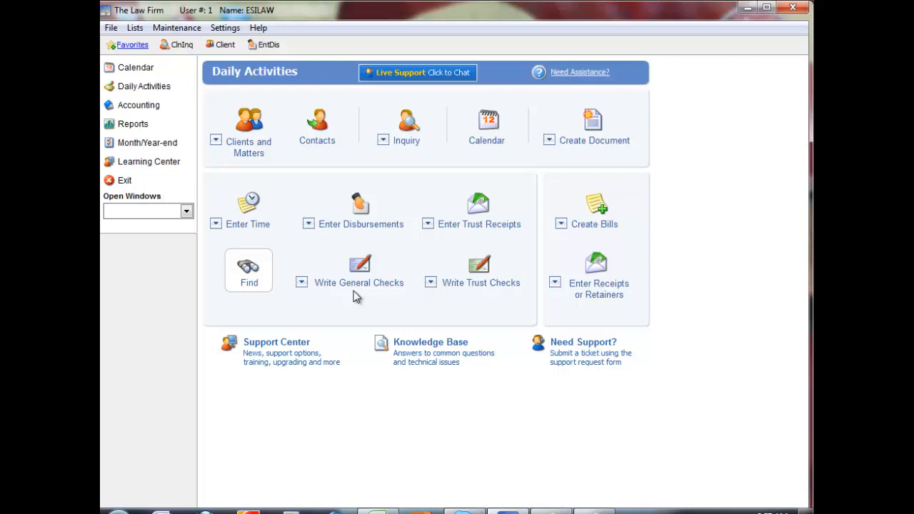
mouse_move(361, 301)
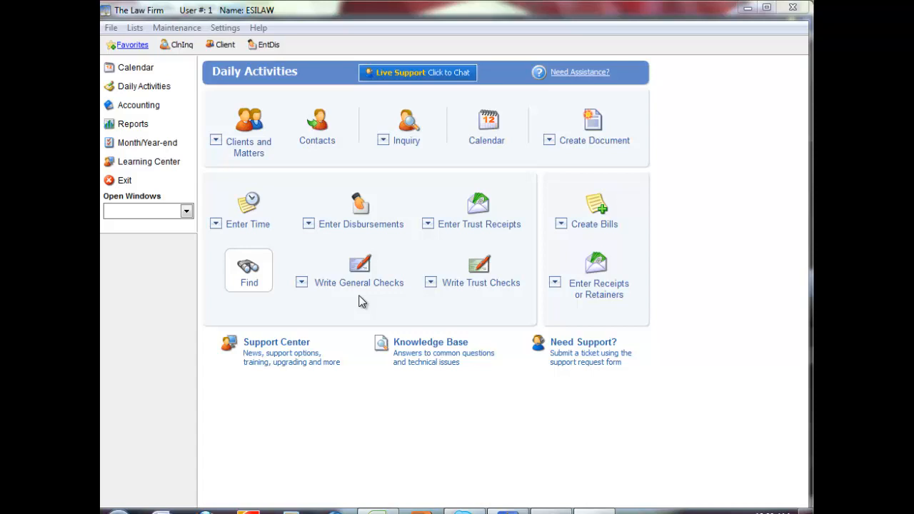
mouse_move(359, 282)
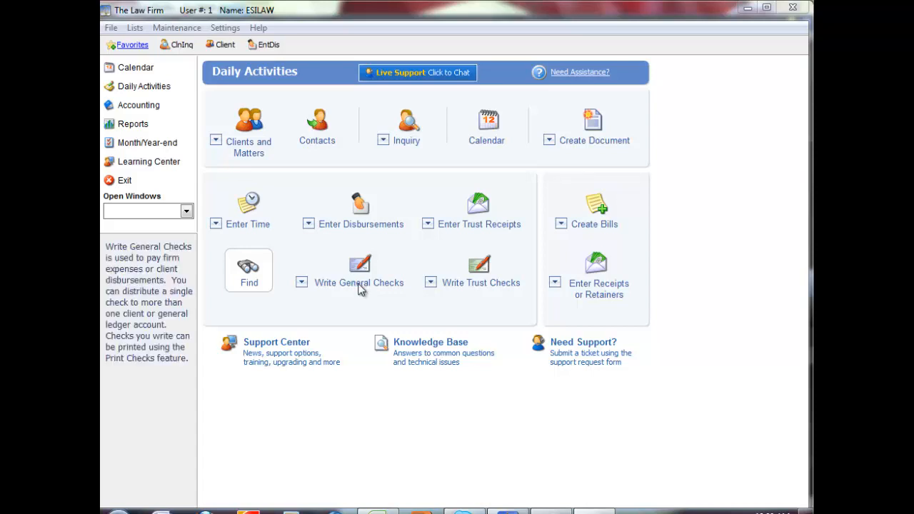
Open Write General Checks and choose bank account 1025, General Bank - National Bank
left_click(359, 282)
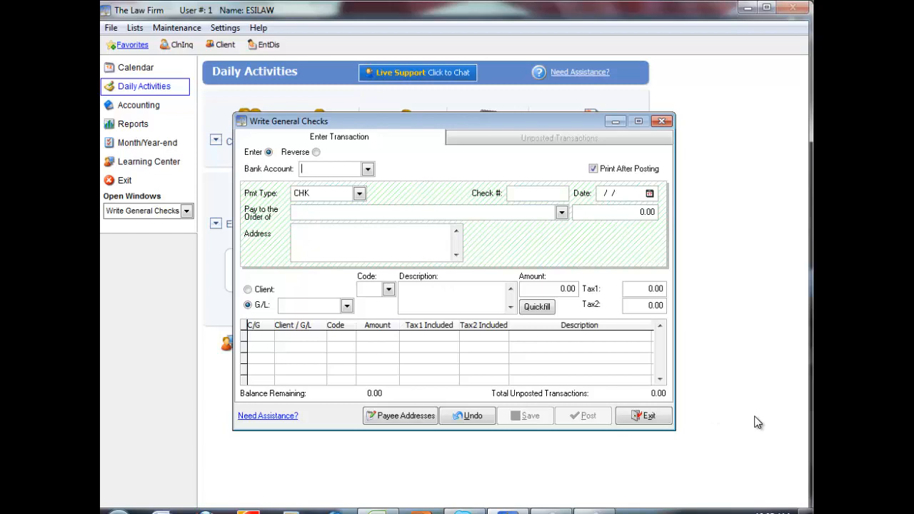
left_click(366, 168)
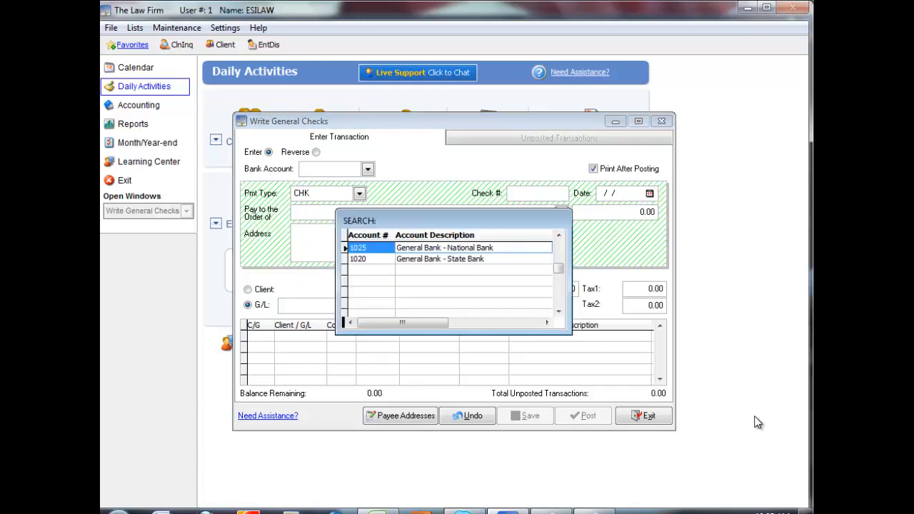
double_click(444, 247)
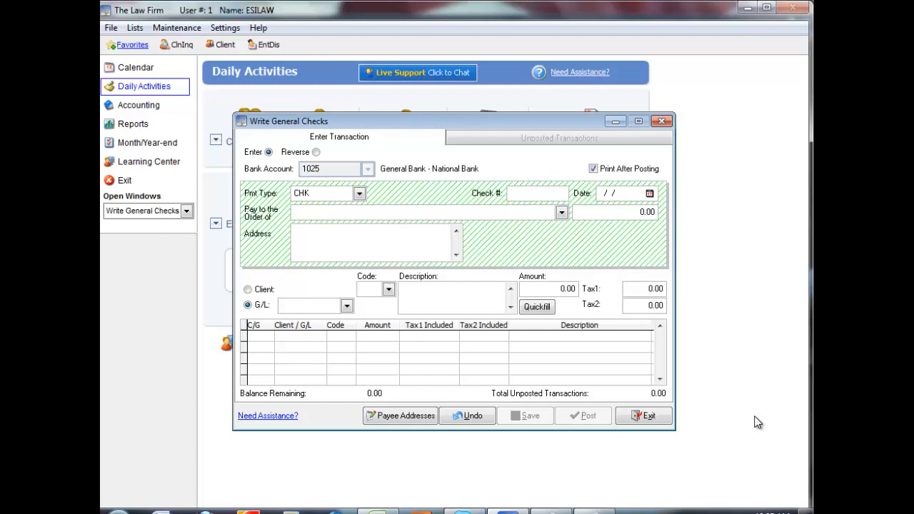
left_click(528, 193)
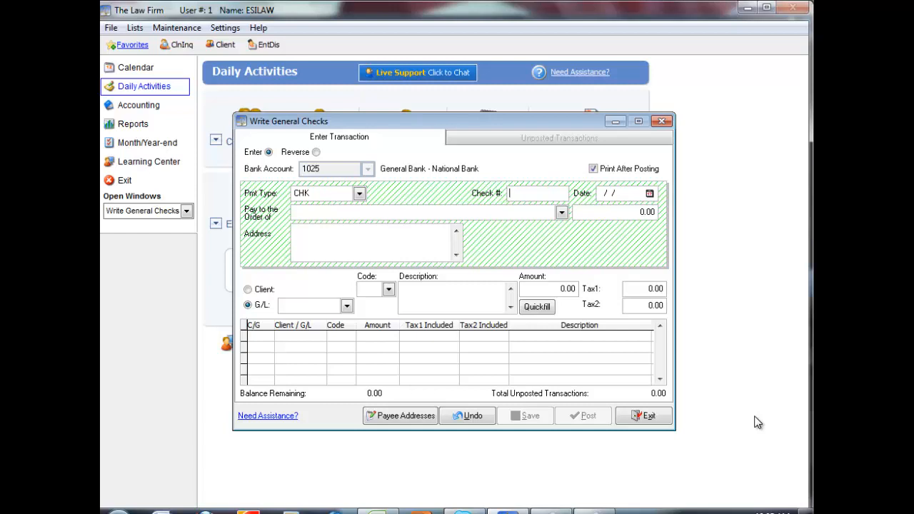
Enter check number 106 and select Jones Printing Company as the payee
type("106")
left_click(429, 212)
type("j")
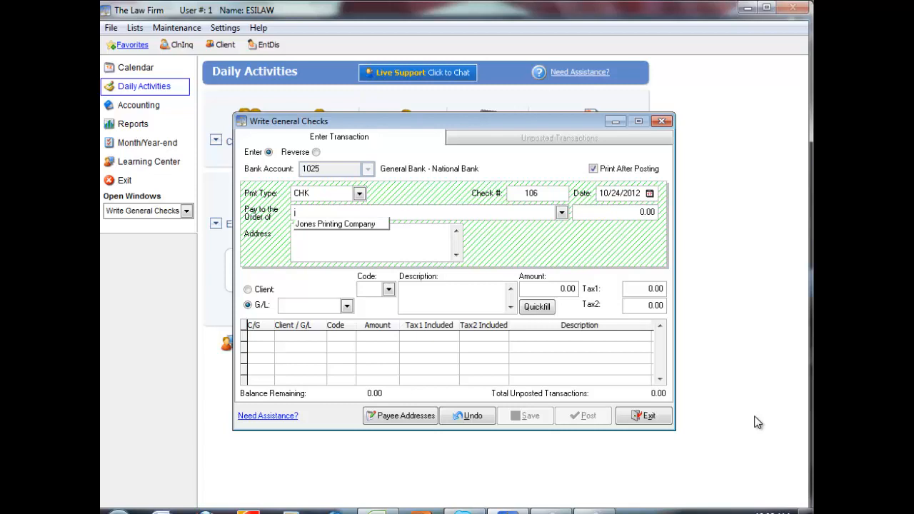
left_click(335, 223)
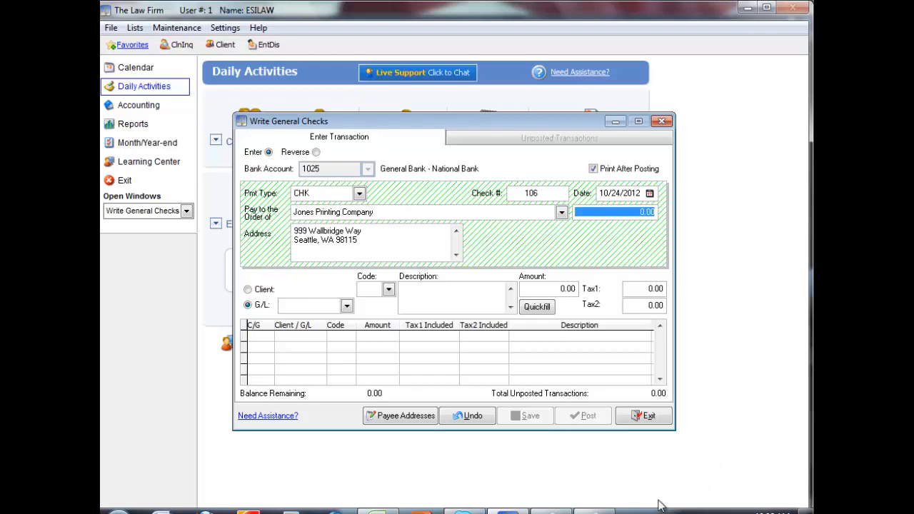
mouse_move(399, 416)
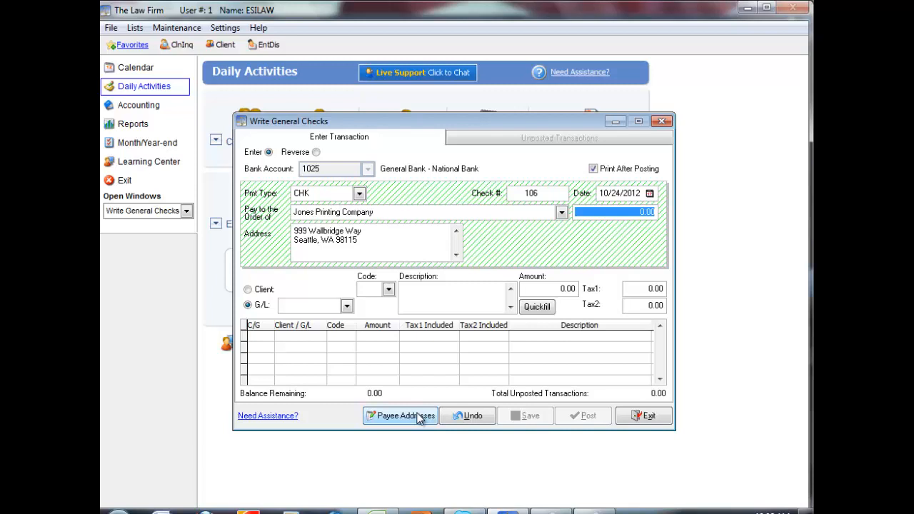
mouse_move(505, 377)
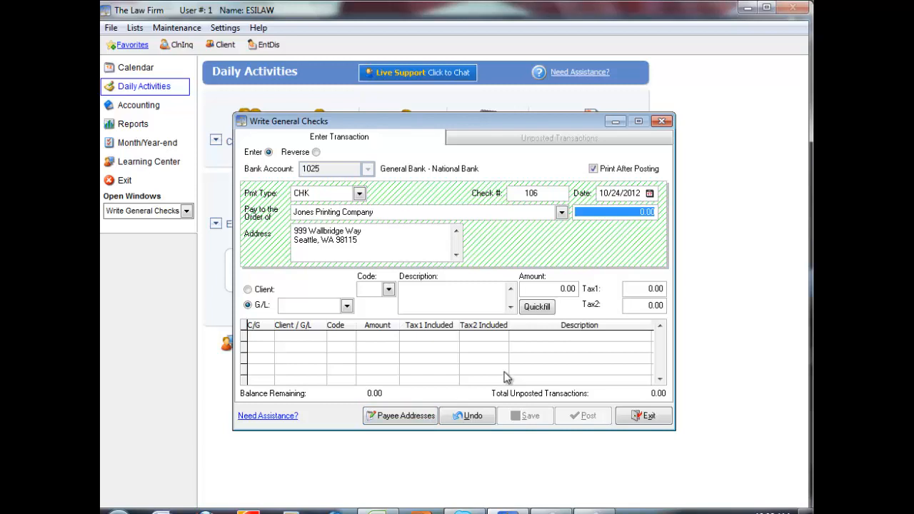
Enter 100.00 as the amount and pick G/L account 5165 Office Supplies
left_click(614, 212)
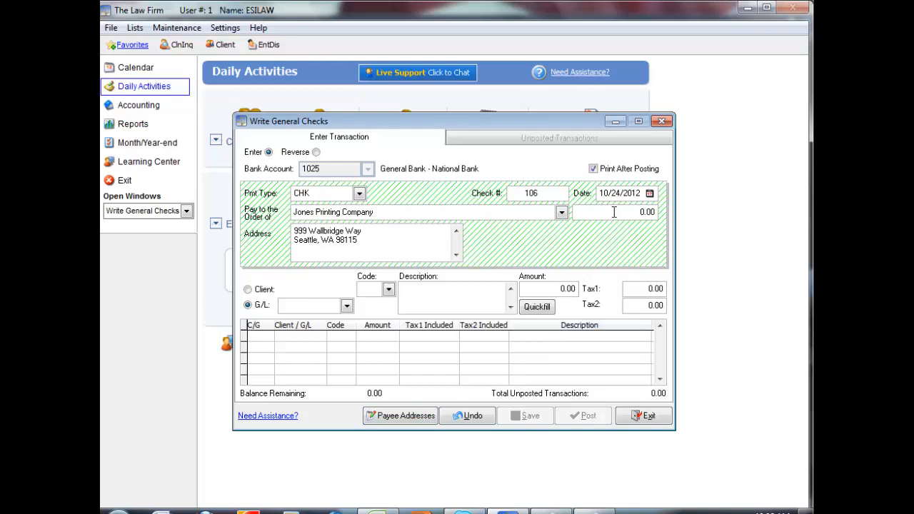
type("100.00")
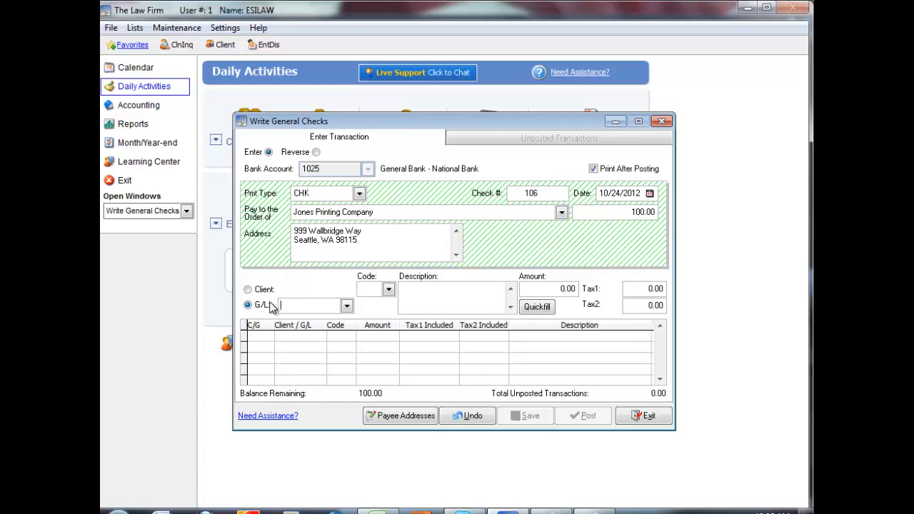
mouse_move(318, 319)
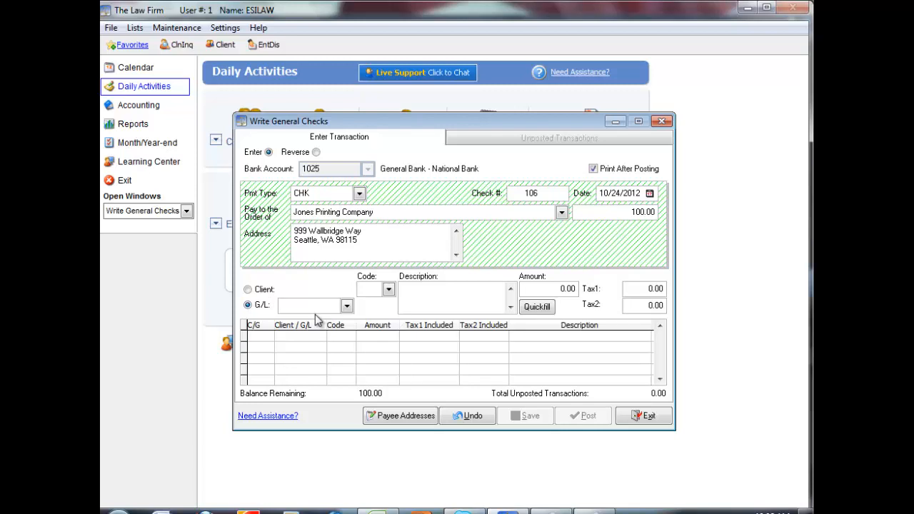
left_click(347, 305)
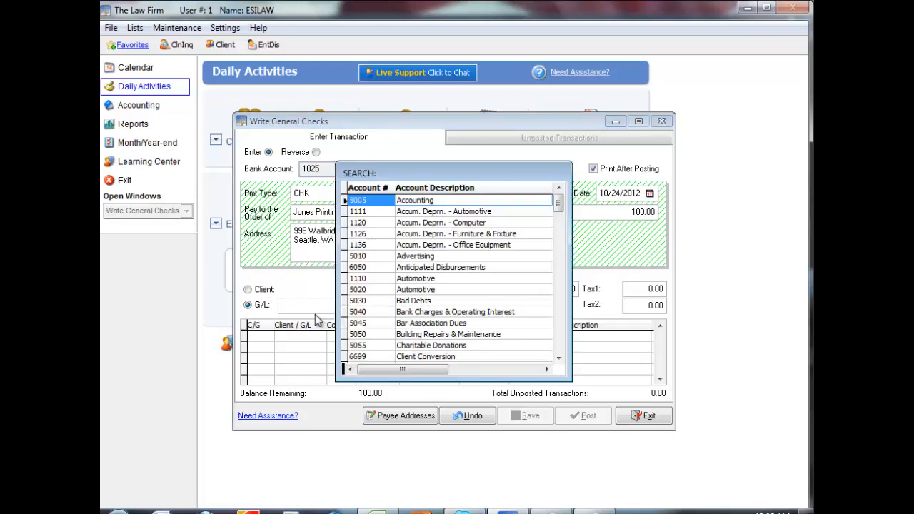
type("O")
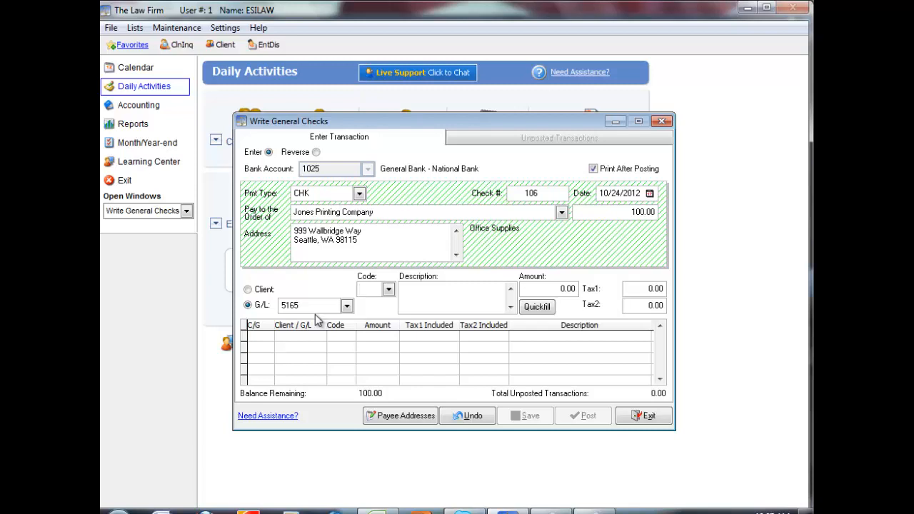
Enter distribution code 999 with description 'Printing Supplies'
left_click(369, 289)
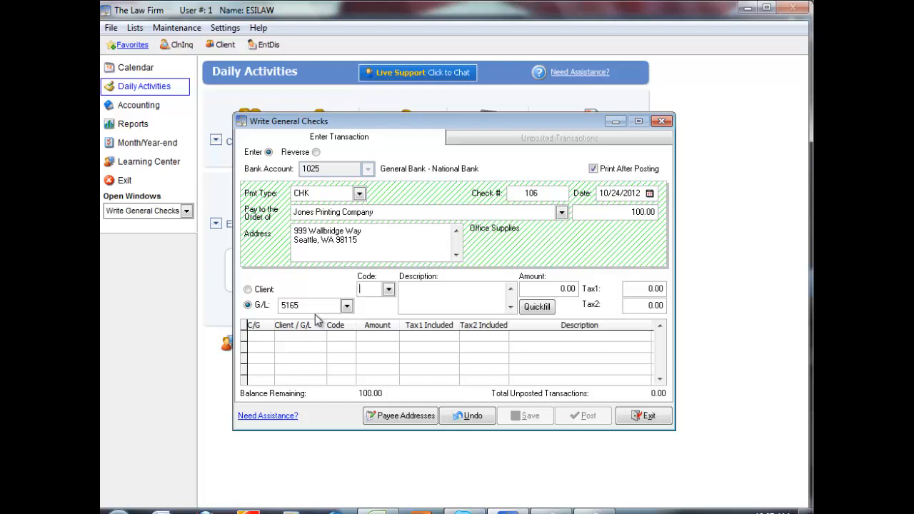
type("999")
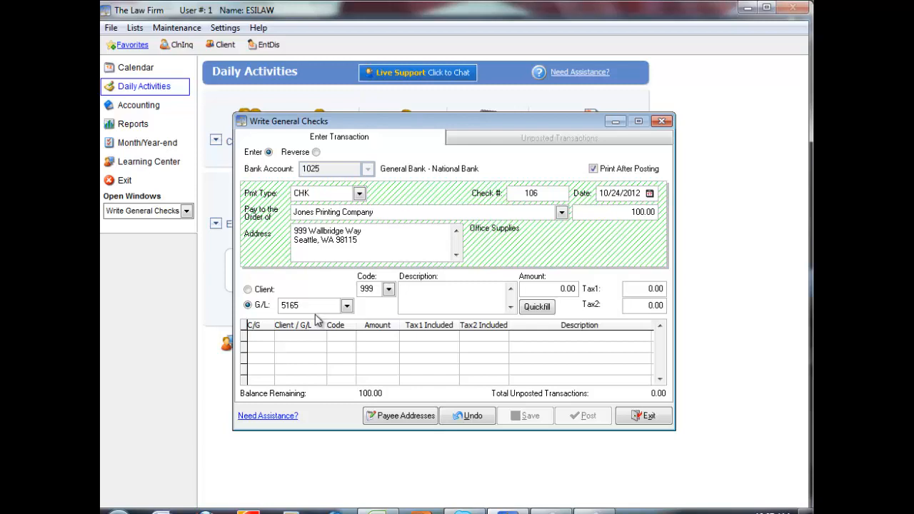
type("Printing Su")
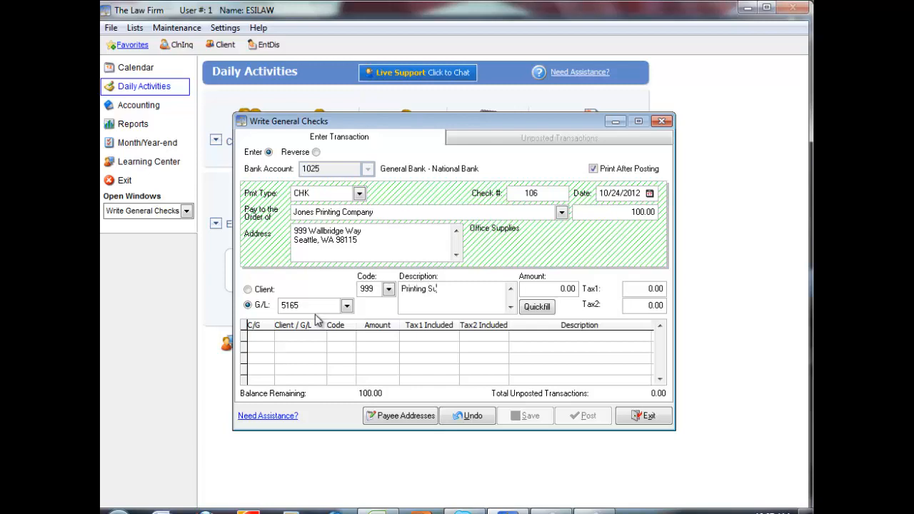
type("pplies")
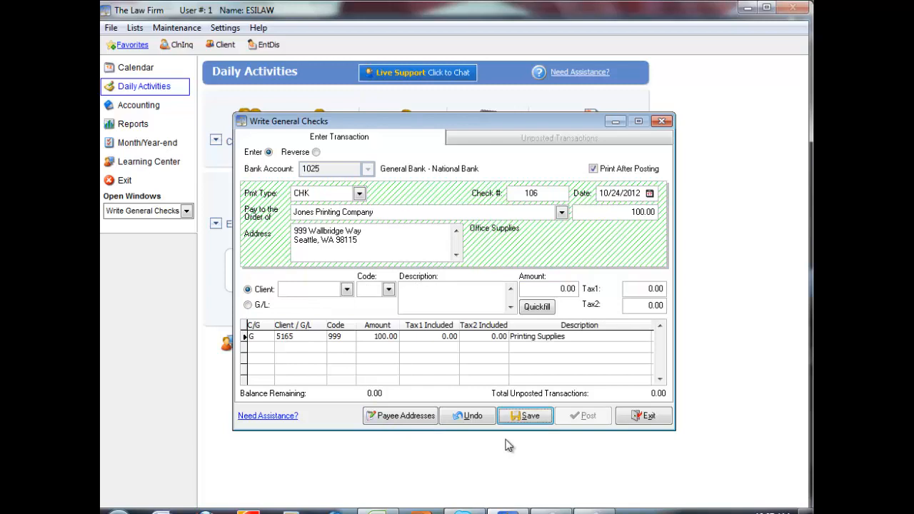
Save check 106 to Jones Printing Company, leaving 100.00 unposted
left_click(525, 416)
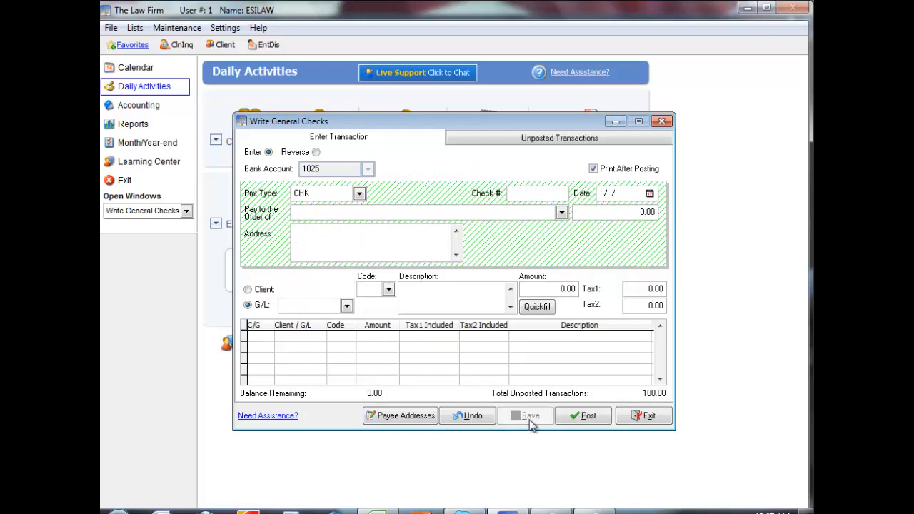
left_click(542, 193)
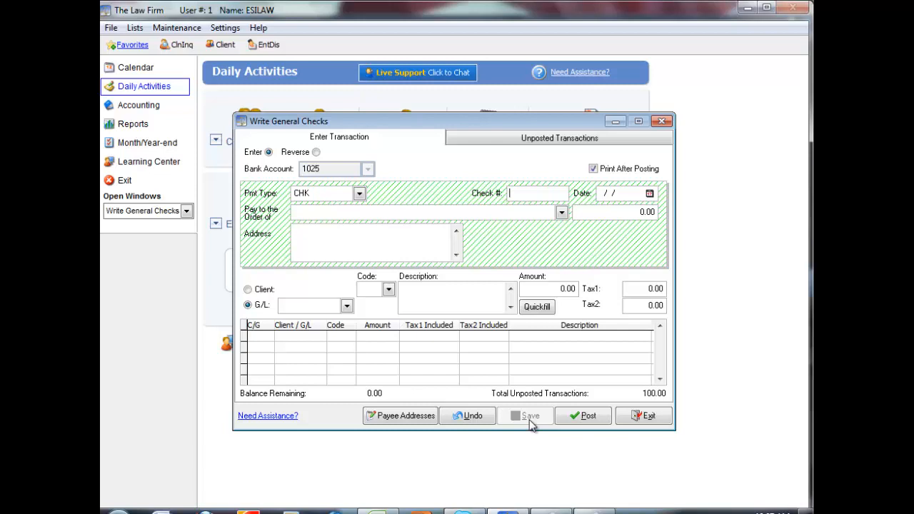
mouse_move(566, 159)
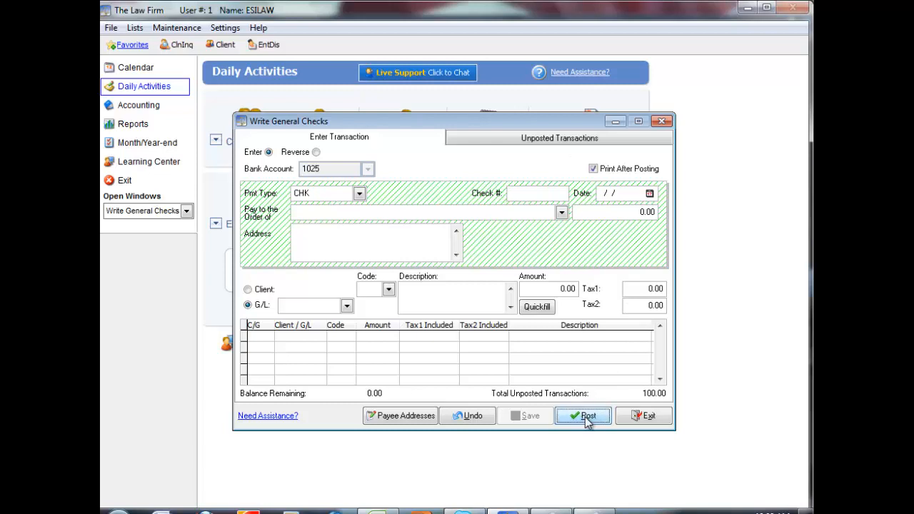
Post the check and send check 106 from account 1025 to print
left_click(582, 415)
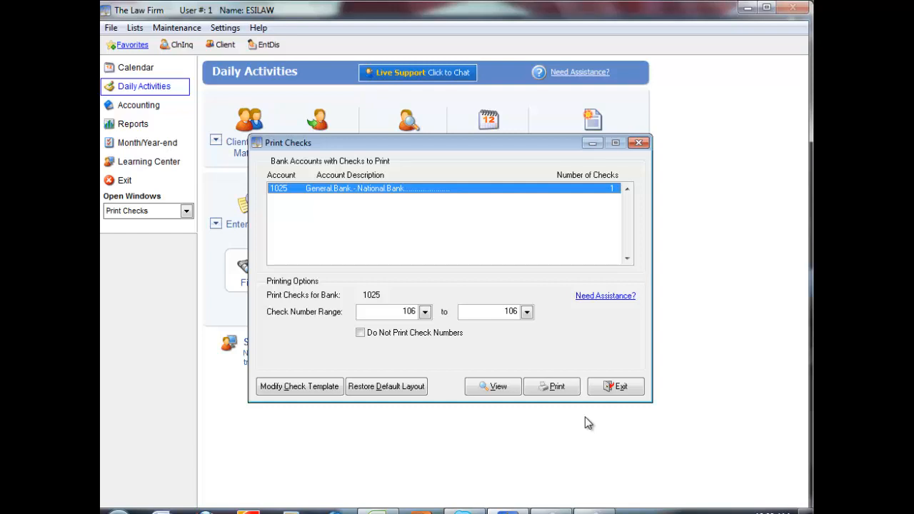
mouse_move(426, 347)
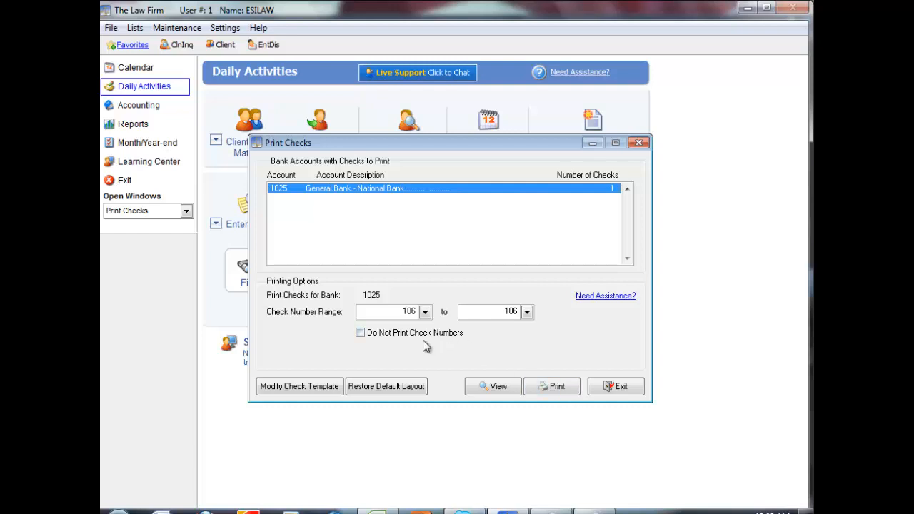
mouse_move(481, 368)
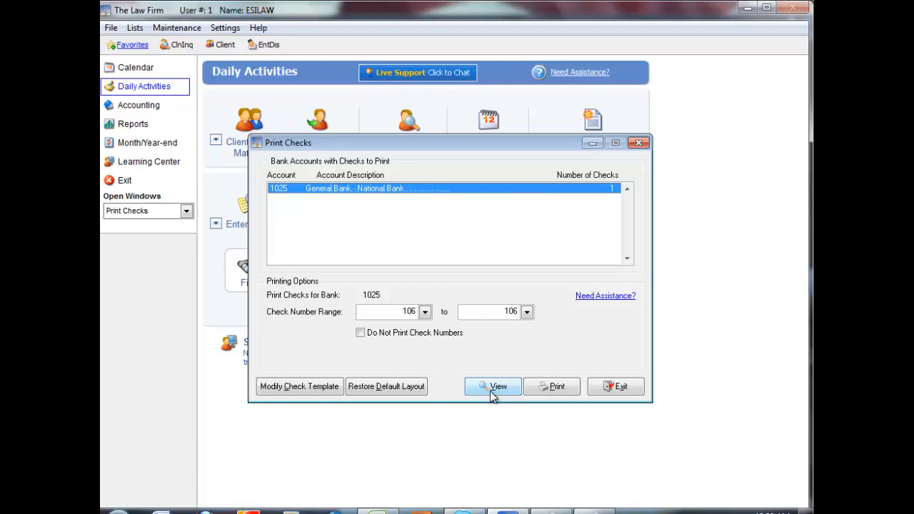
left_click(493, 386)
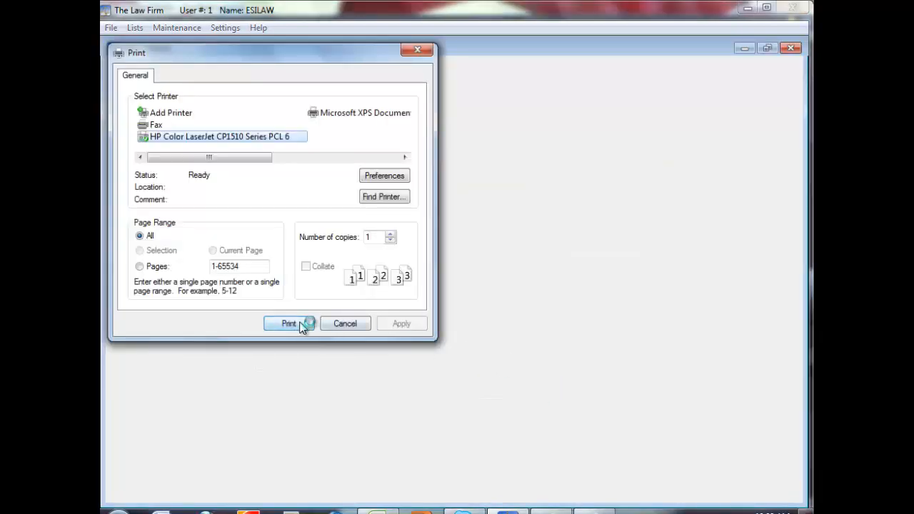
left_click(288, 323)
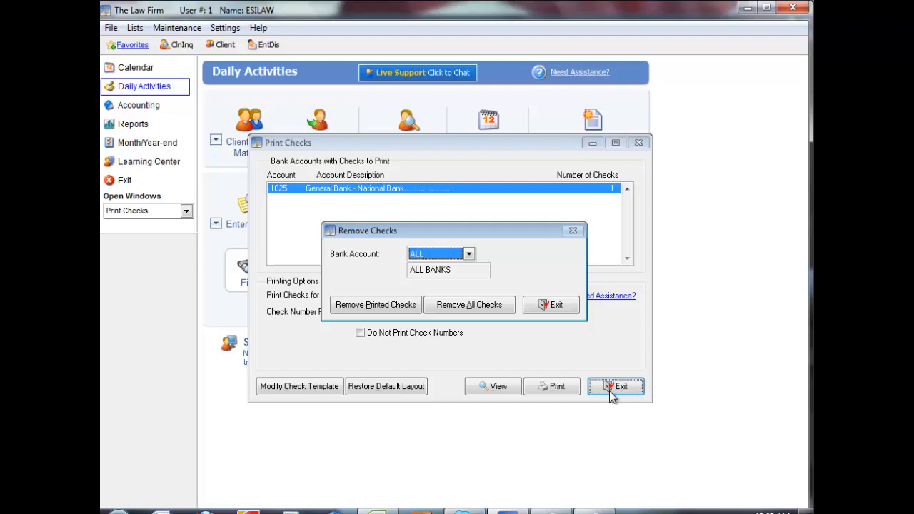
mouse_move(510, 325)
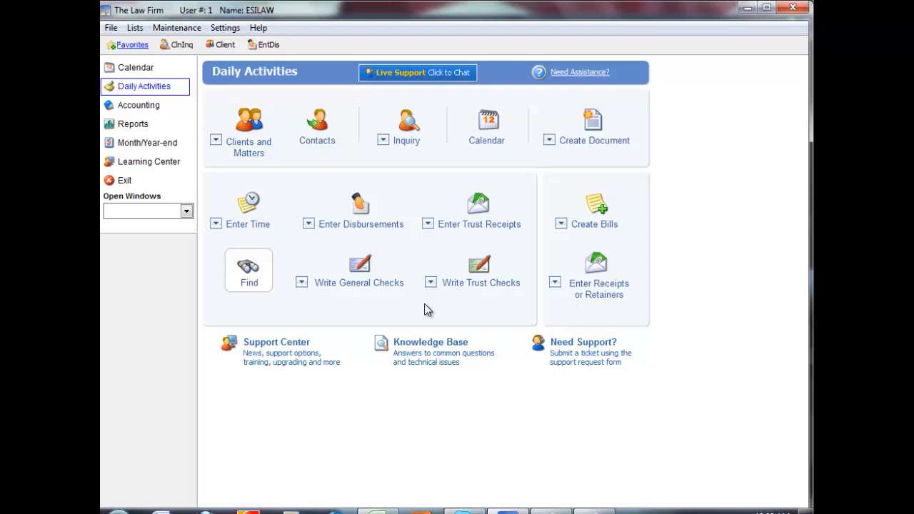
mouse_move(344, 299)
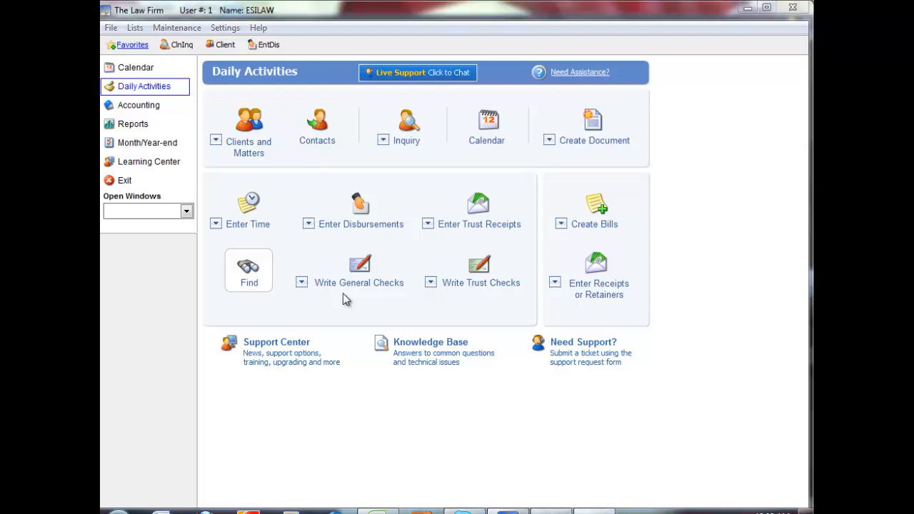
mouse_move(350, 282)
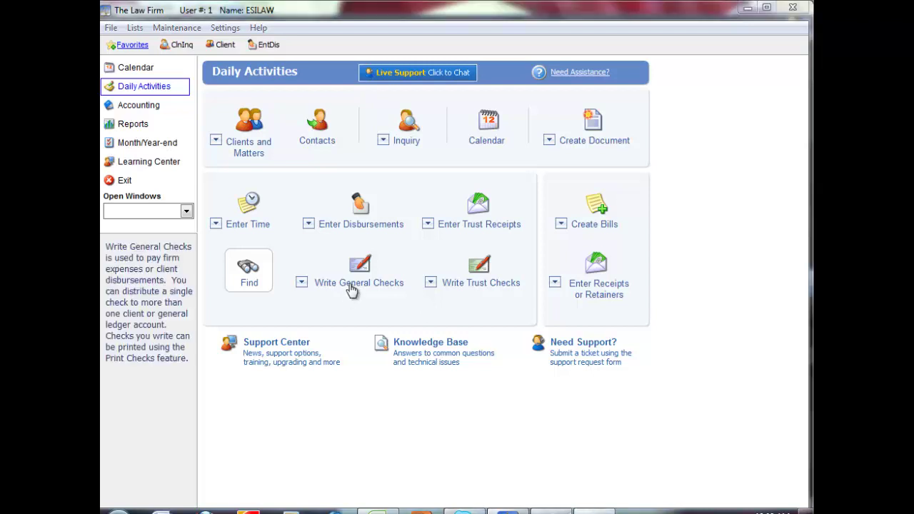
Reopen Write General Checks and switch it to Reverse mode
left_click(359, 282)
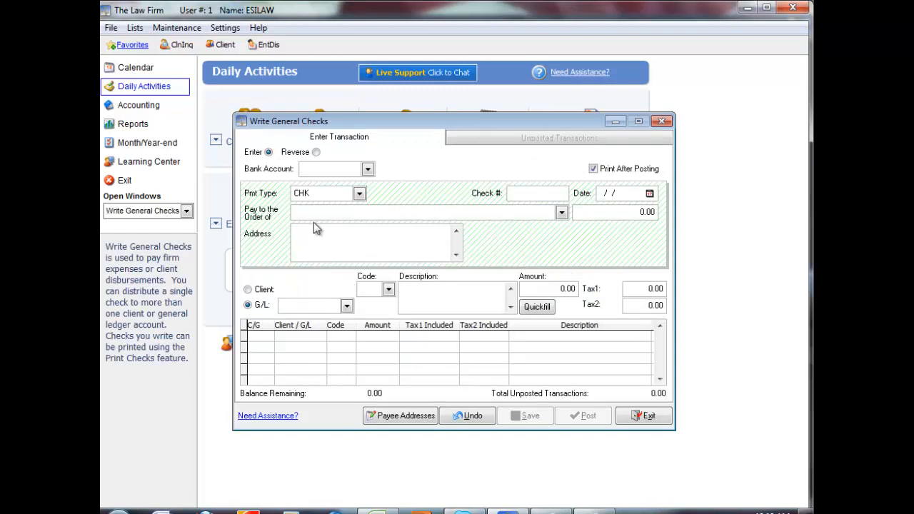
mouse_move(277, 182)
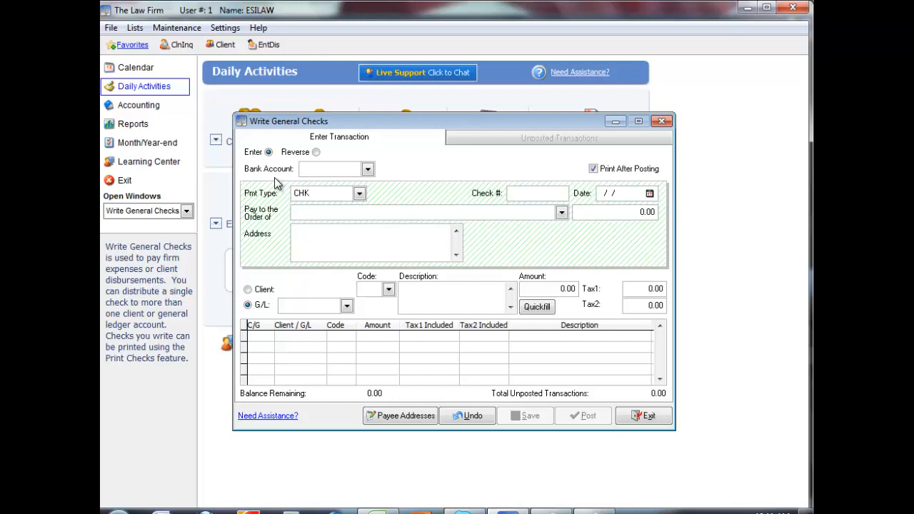
left_click(329, 169)
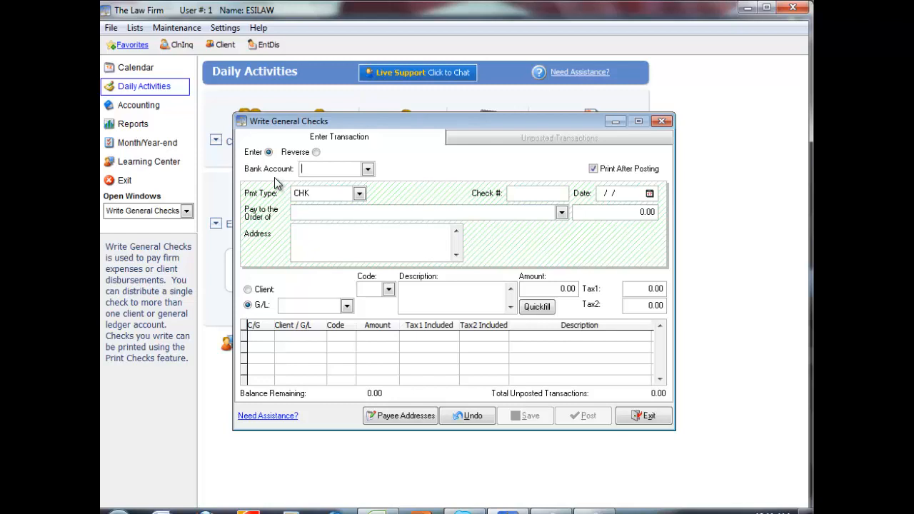
left_click(316, 152)
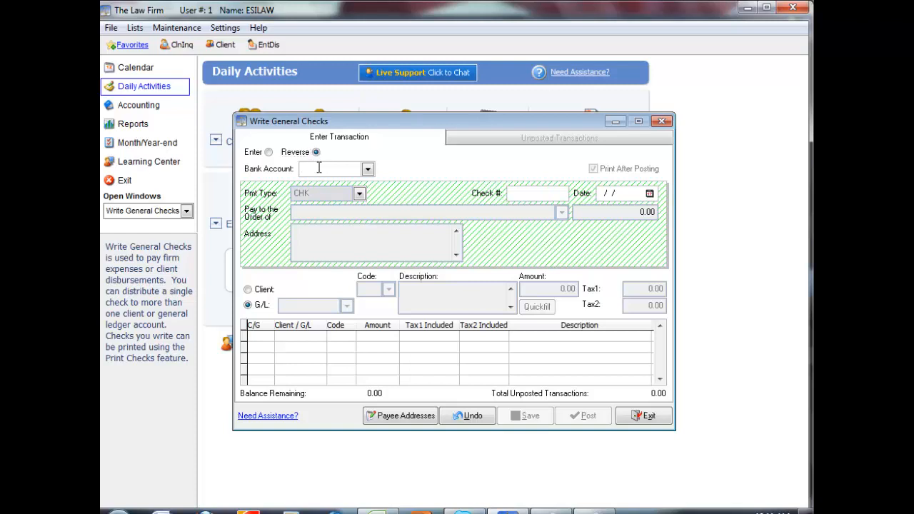
Choose bank account 1025 and load check 106 to Jones Printing Company for reversal
left_click(366, 169)
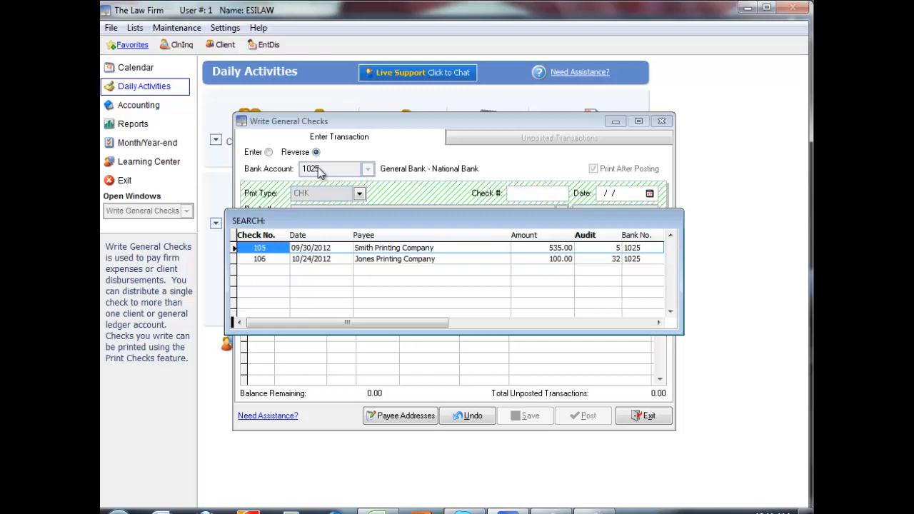
left_click(259, 258)
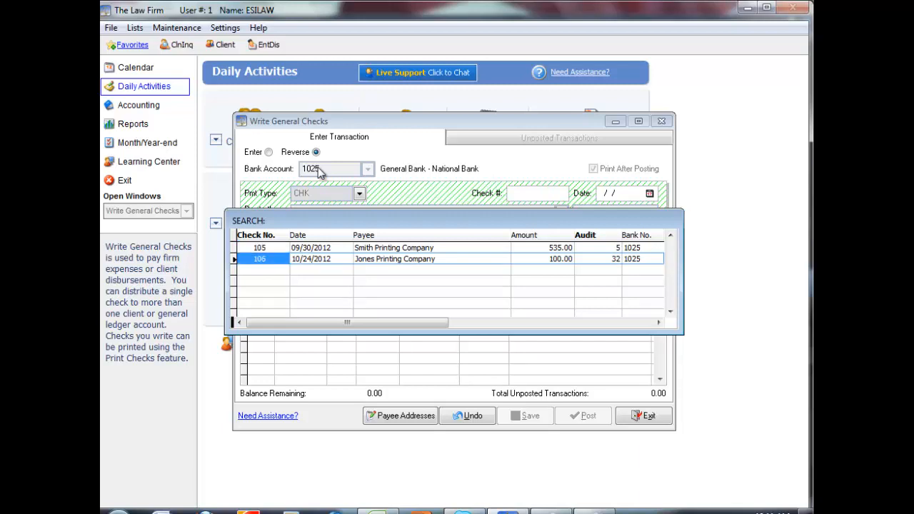
double_click(394, 258)
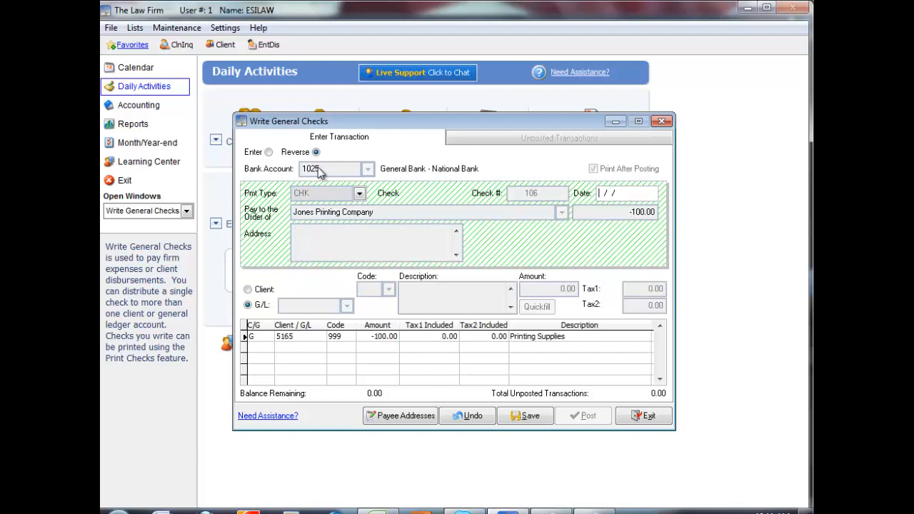